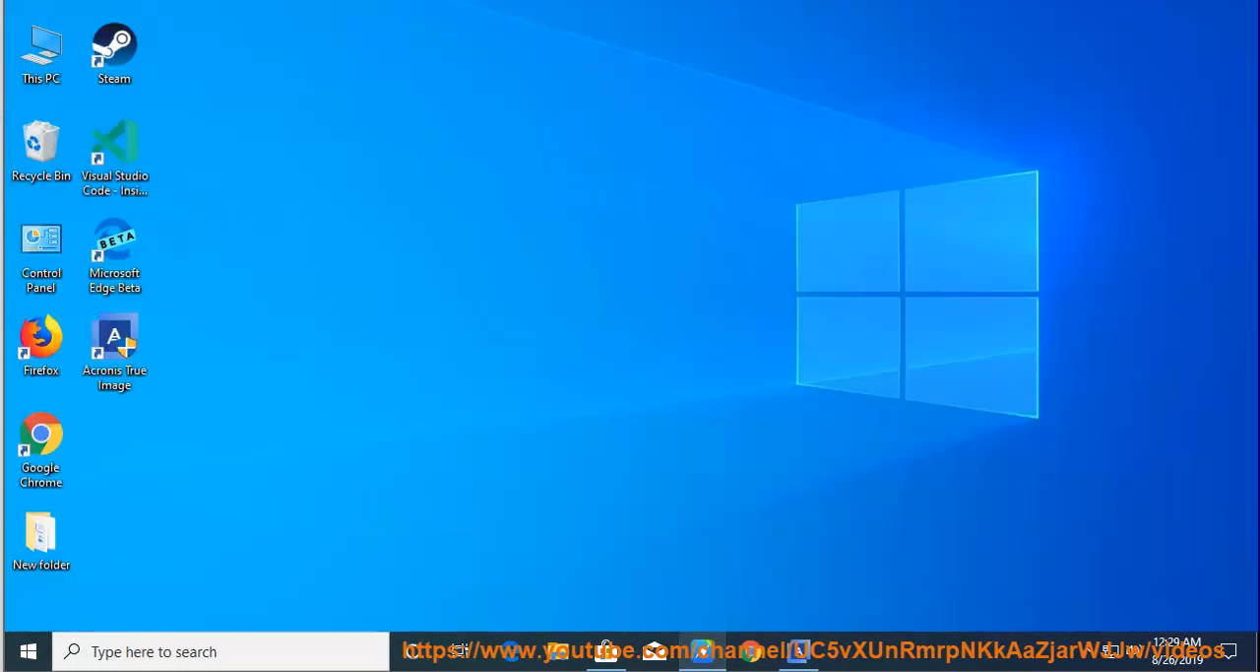
- Move the yellow highlight from the Solution #1 line to the Step 2 logout-and-quit-Acronis paragraph
double_click(114, 345)
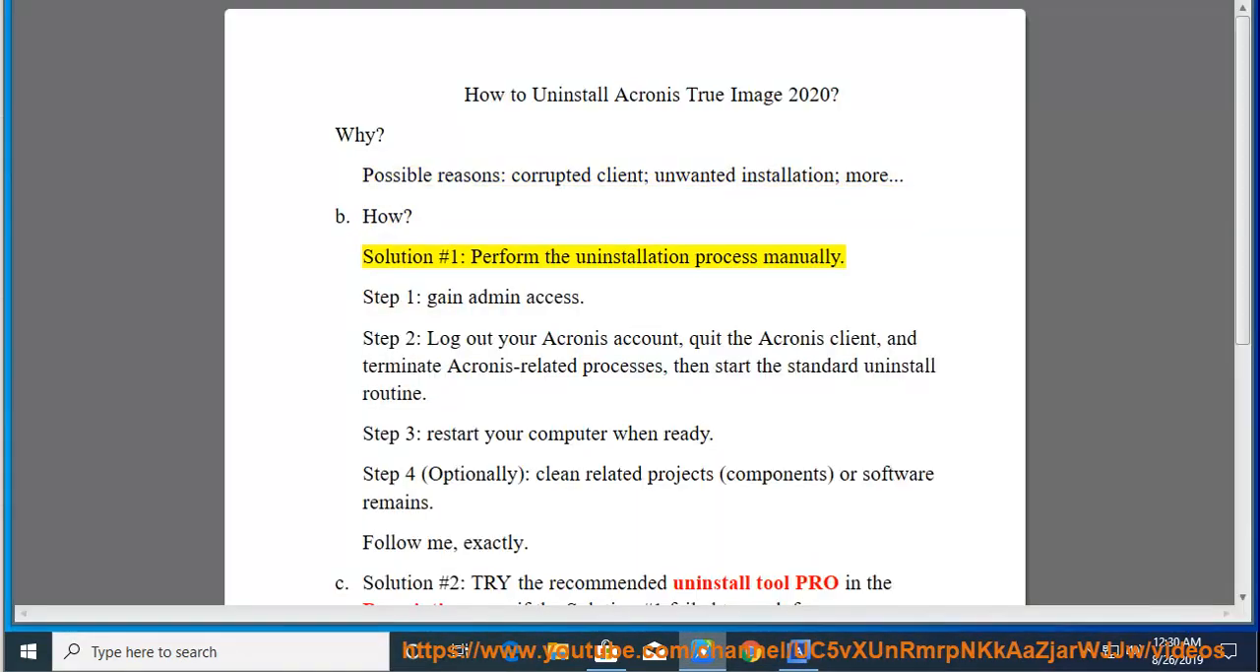
double_click(727, 256)
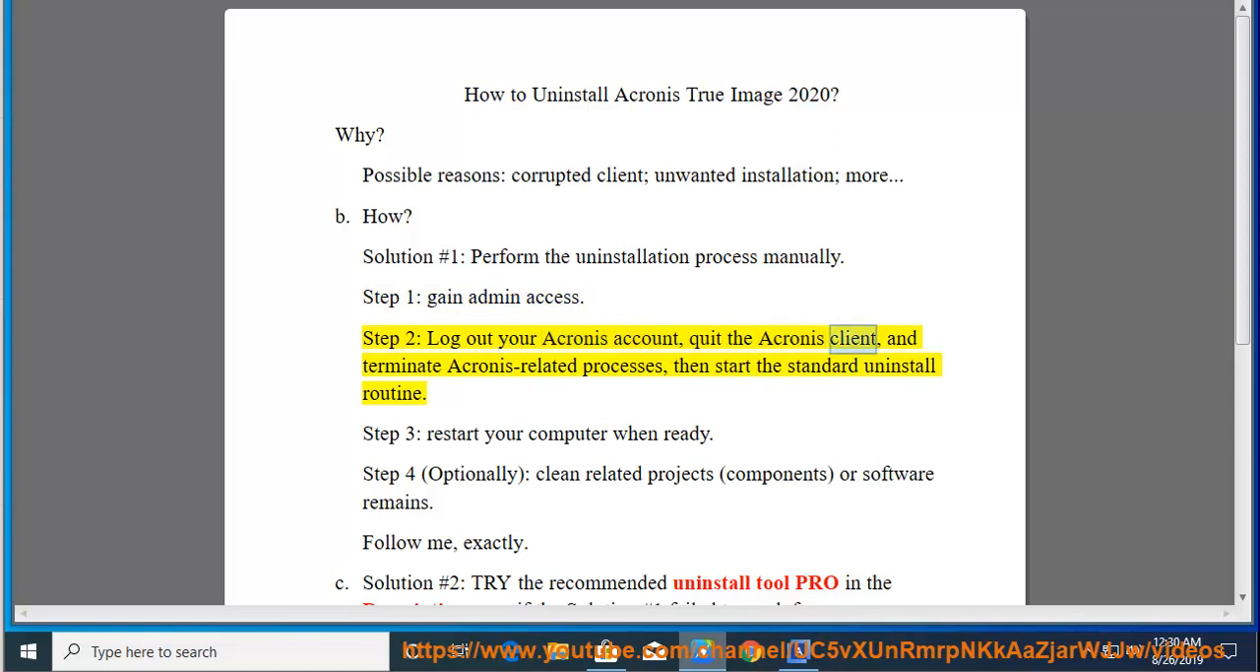
double_click(623, 366)
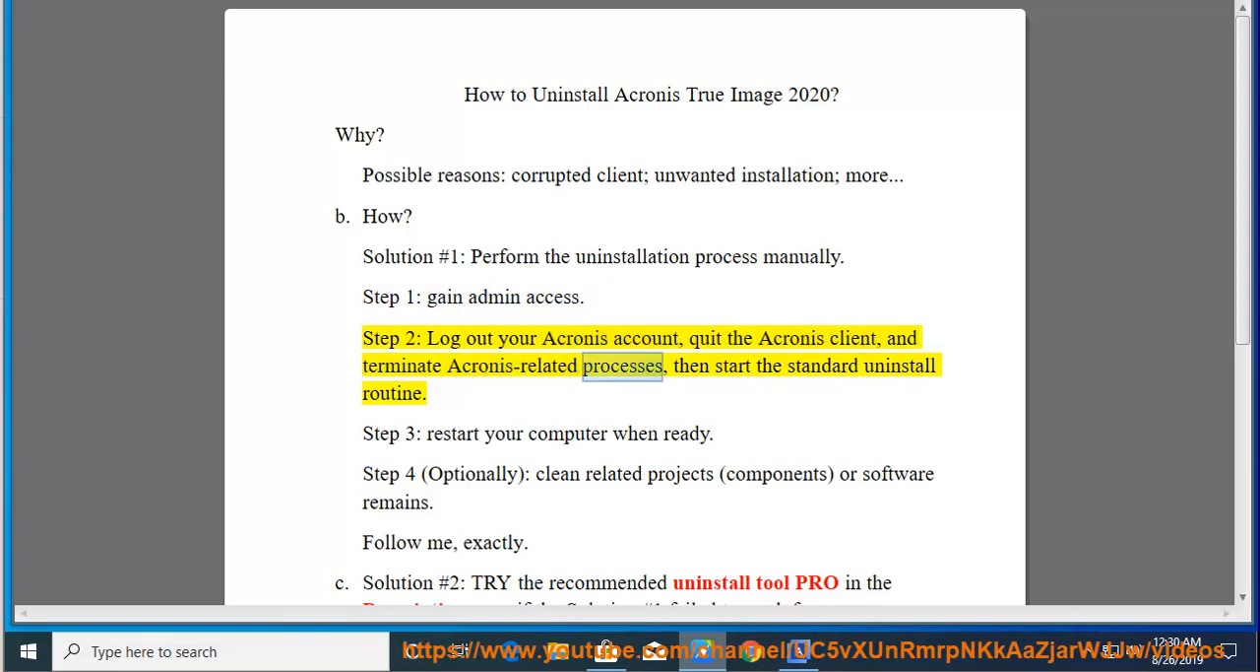